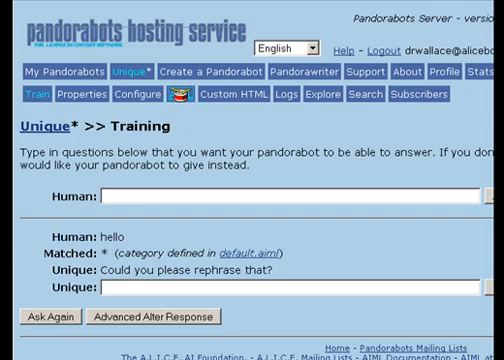
Leave the Training chat for the Unique bot's AIML files page
click(200, 116)
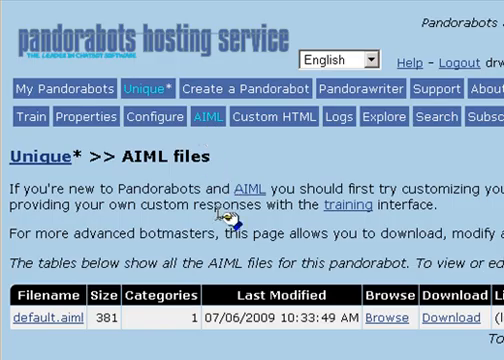
mouse_move(162, 186)
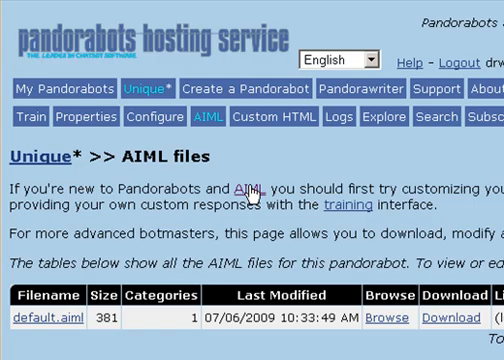
mouse_move(384, 250)
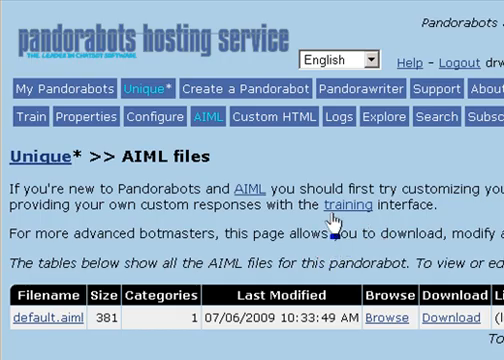
scroll(down, 3)
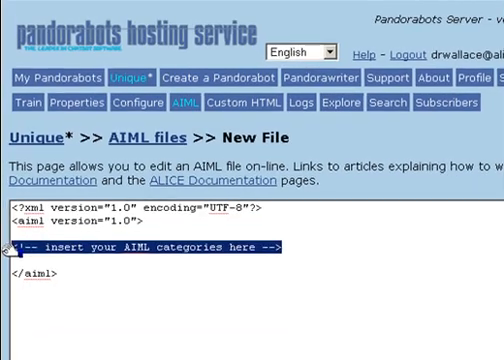
Write the first category with pattern HELLO, replacing the placeholder comment
text(<catego)
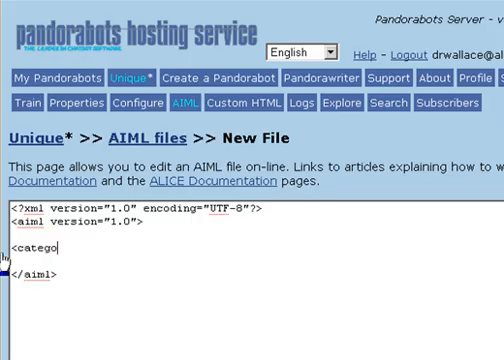
text(ry>)
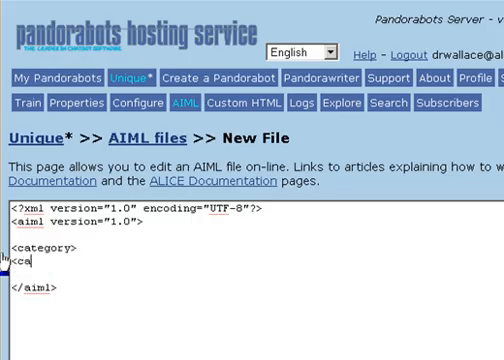
key(Backspace)
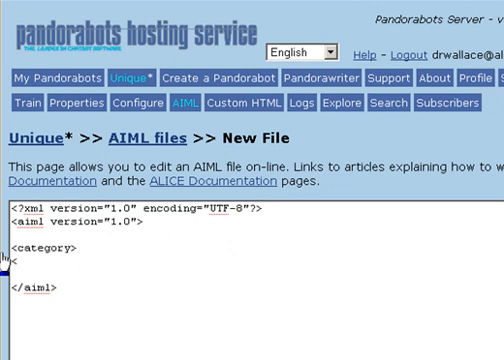
text(<pattern>HELL)
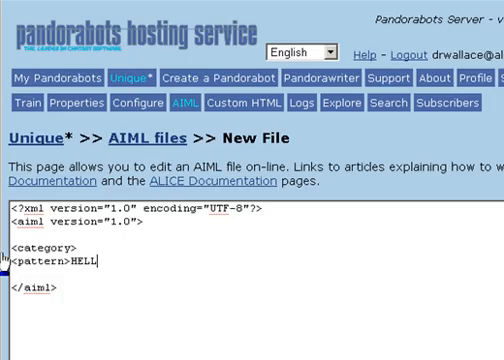
text(O</pattern>)
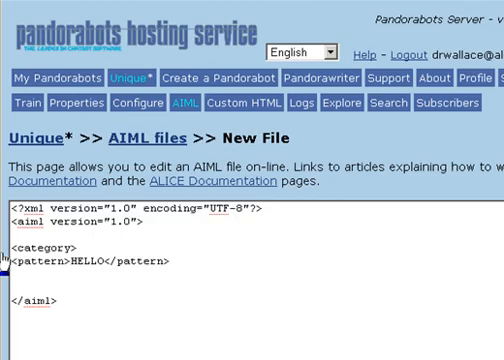
Add categories with patterns BYE, PLEASE and THANKS, then begin HELLO's template
text(<category)
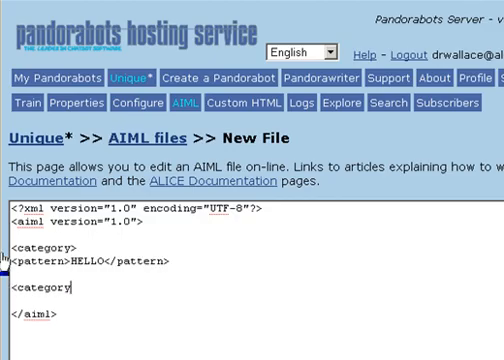
text(<pattern>)
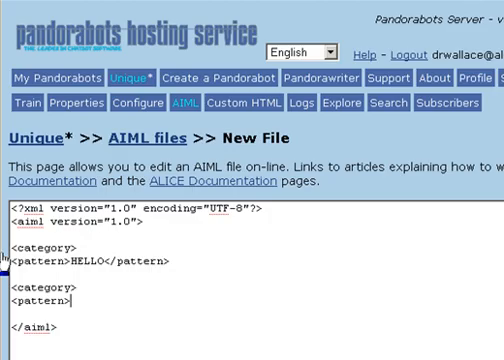
text(BYE</pattern>)
text(<category>)
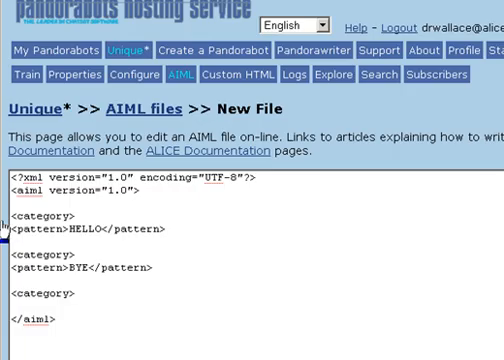
text(<pattern>PLEASE)
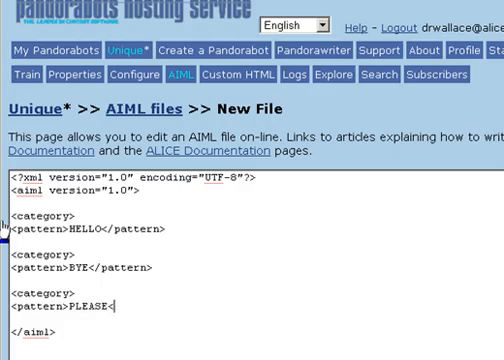
text(</pattern>)
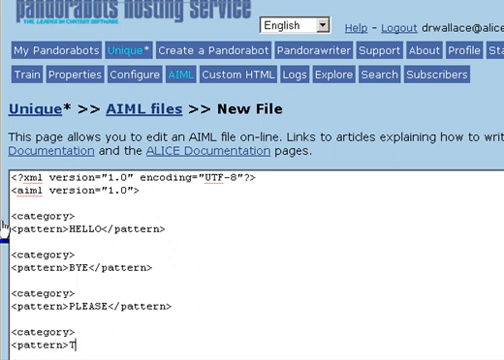
text(HANKS)
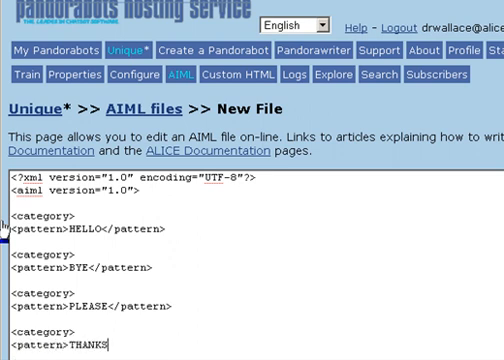
text(</pattern>)
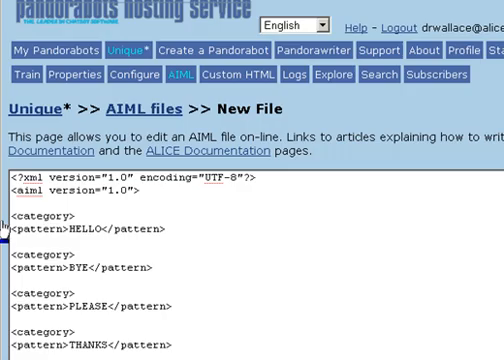
text(<temp)
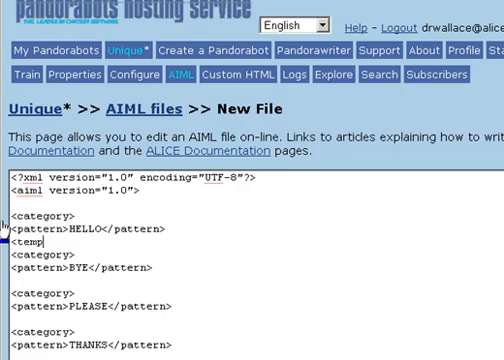
Give HELLO the template 'Hi there!' and BYE 'See you another time!'
text(late>)
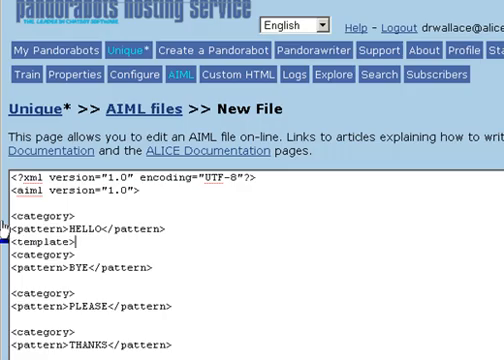
text(Hi there)
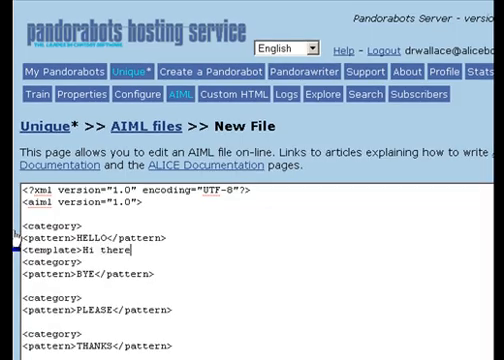
text(!</template>)
text(</category>)
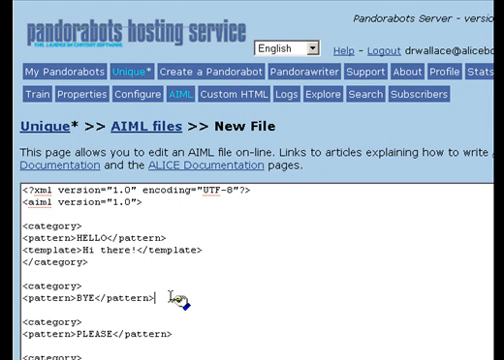
text(<tem)
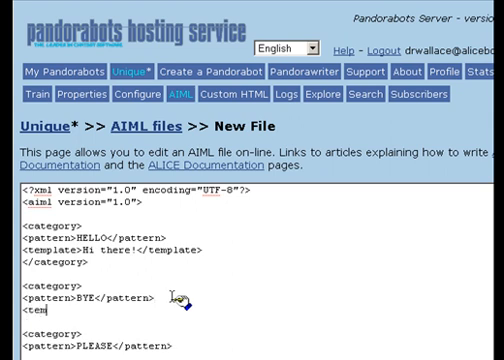
text(plate>)
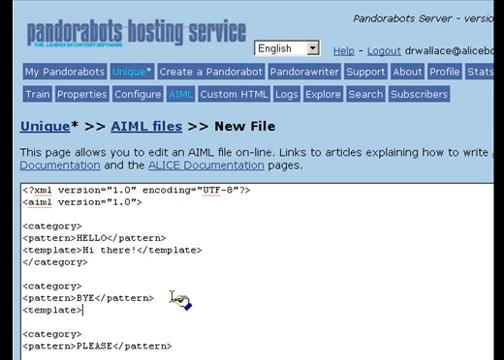
text(See you)
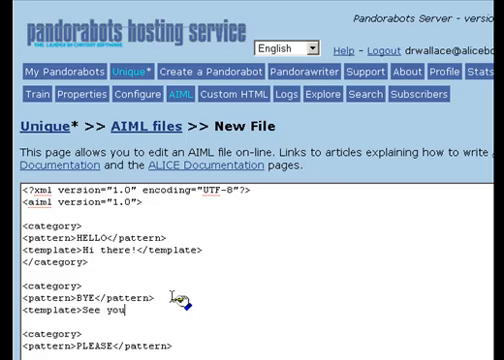
text(another time!)
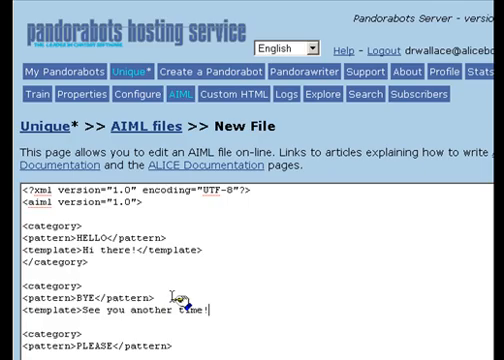
text(</template>)
click(160, 320)
text(</category>)
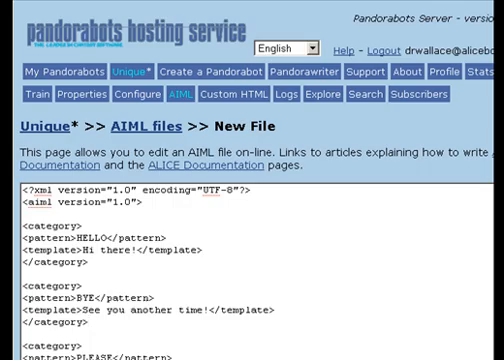
Give PLEASE the template 'How can I help you?' and THANKS 'You're welcome'
scroll(down, 3)
text(<te)
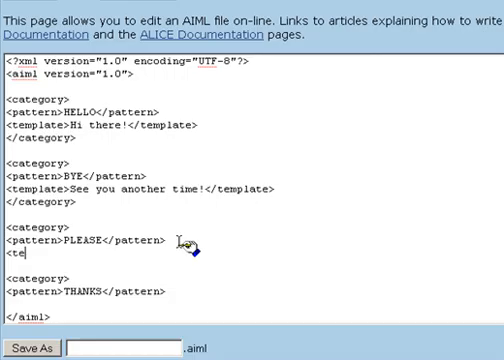
text(mplate>)
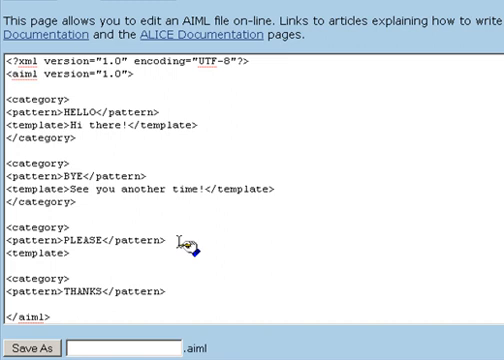
text(How can I he)
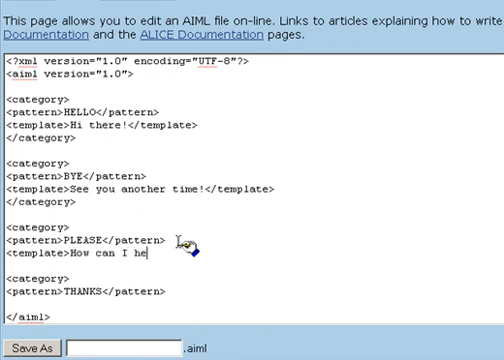
text(lp you?</template>)
text(</category>)
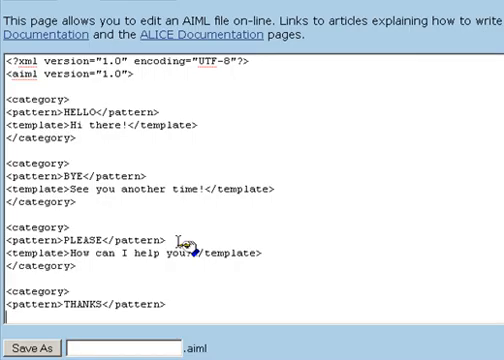
scroll(down, 3)
text(<template>)
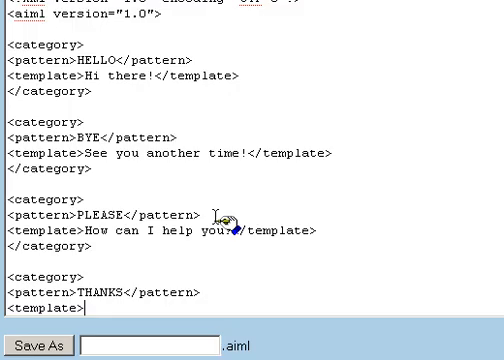
text(You'r)
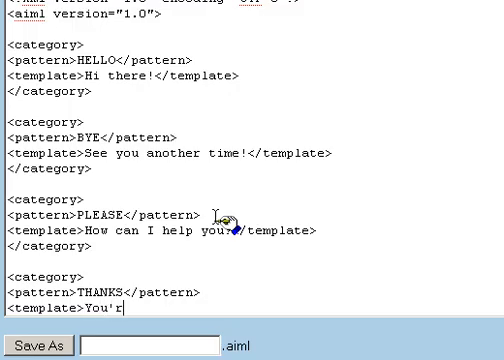
text(e welcome</template>)
text(</category>)
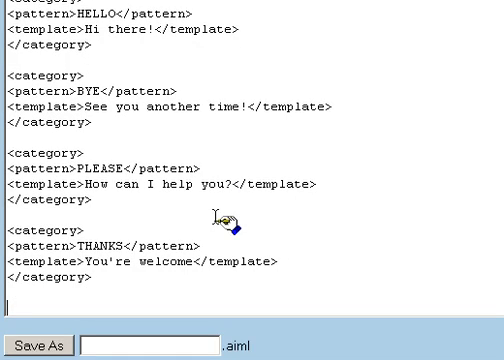
scroll(down, 3)
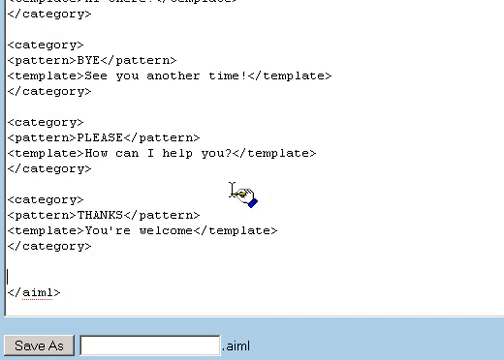
mouse_move(124, 344)
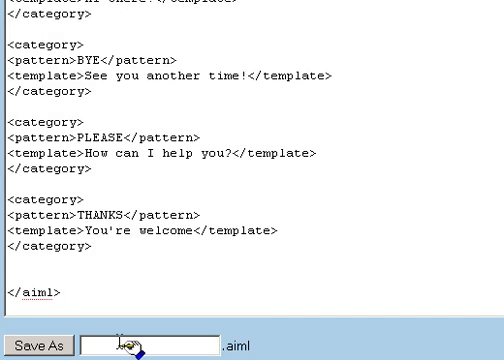
Name the file Atomic, save it as atomic.aiml and return to the Training page
text(AI)
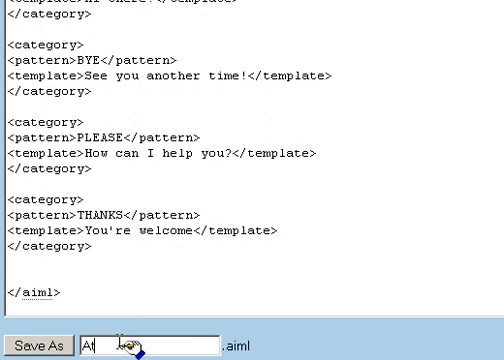
text(Atomic)
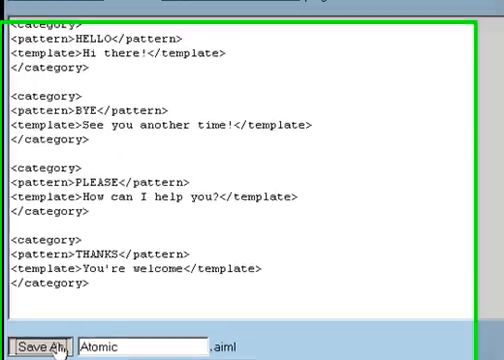
click(44, 348)
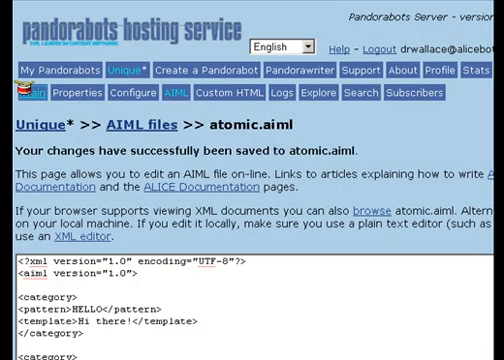
click(26, 94)
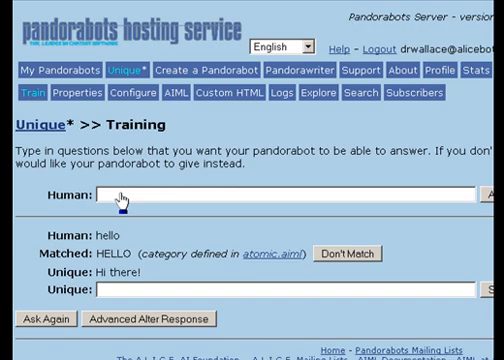
Ask the bot 'please' and 'bye' to check the atomic.aiml replies
text(ple)
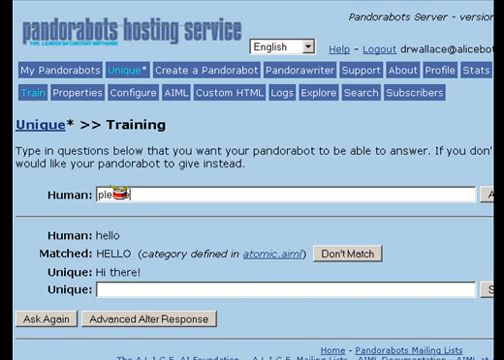
click(498, 192)
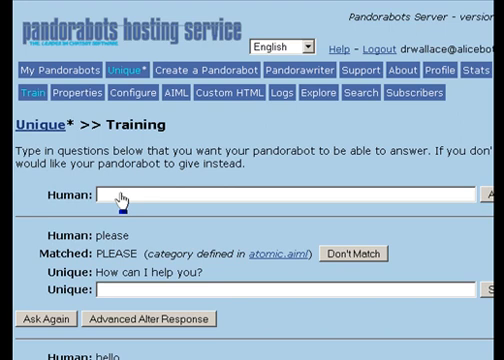
text(b)
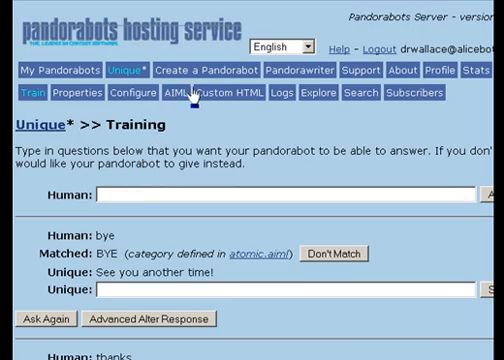
mouse_move(190, 94)
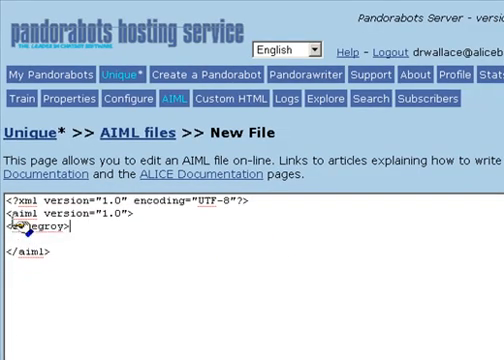
Write a category with pattern 'I *' whose template opens a <random> block
key(Return)
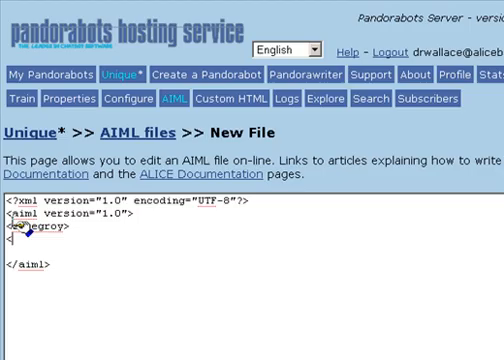
text(<pattern>I *)
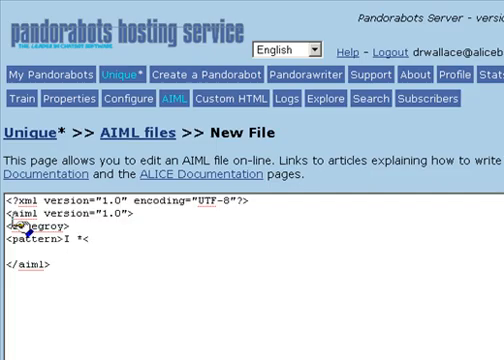
text(</pattern>)
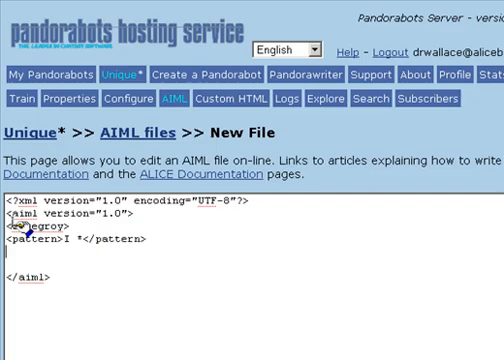
text(<template>)
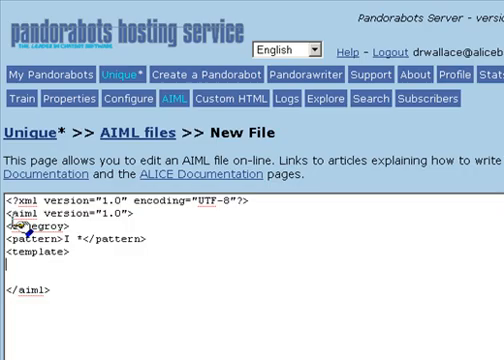
text(<ramdo)
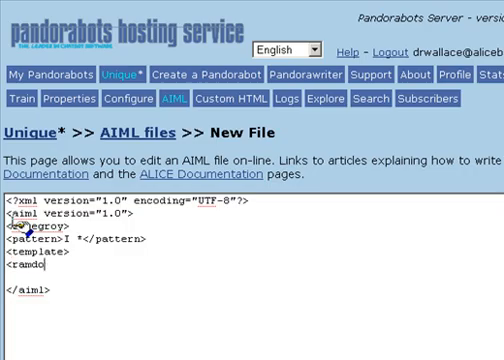
text(m>)
text(<li>)
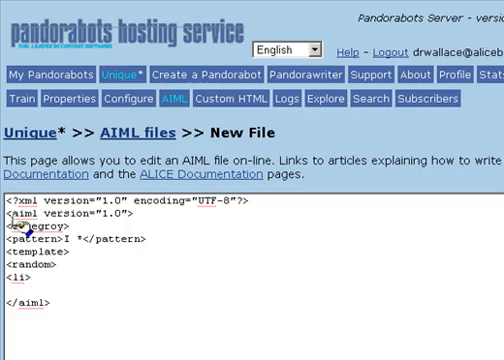
Add replies 'Tell me more about yourself.' and 'I did not know that about you.'
text(Tell me)
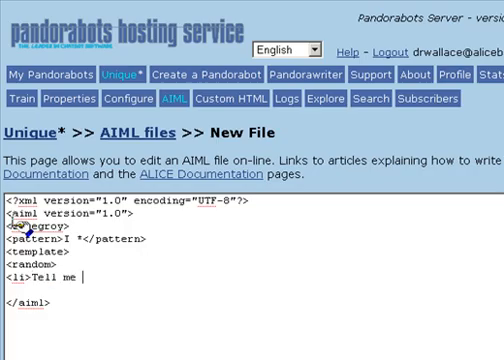
text(more about you)
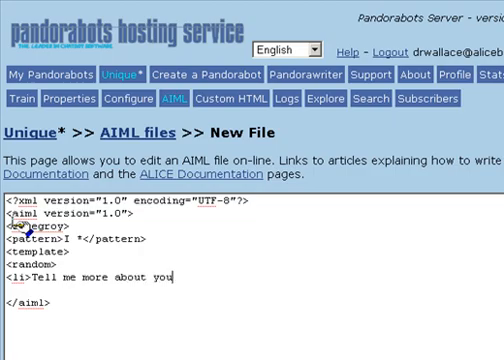
text(self.</li>)
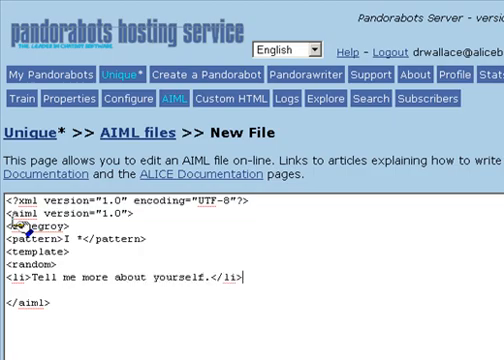
text(<li>)
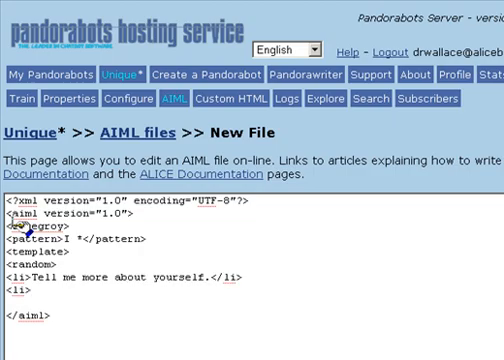
text(I did not)
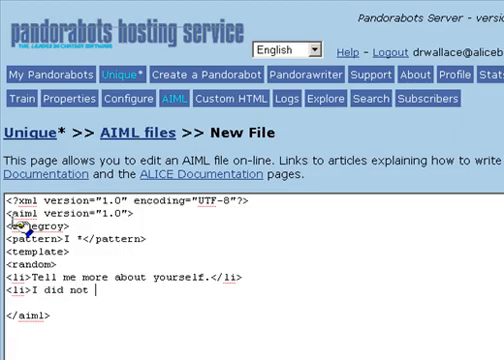
text(know that)
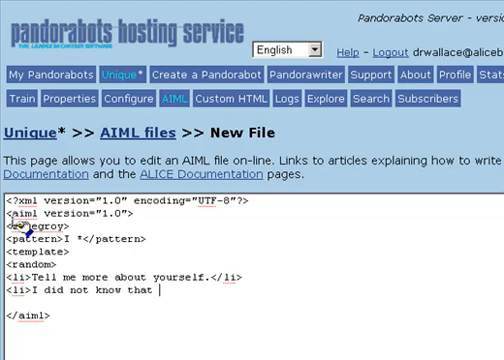
text(about you.</li>)
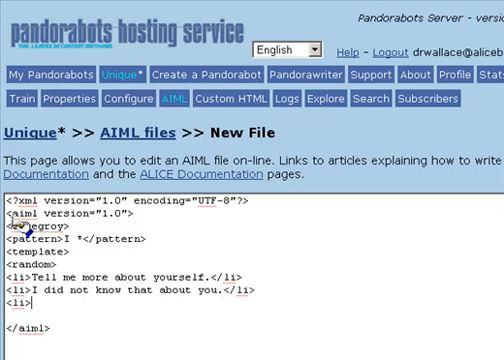
Add a third reply thanking for the information and close the category
text(Thanks for tell me that)
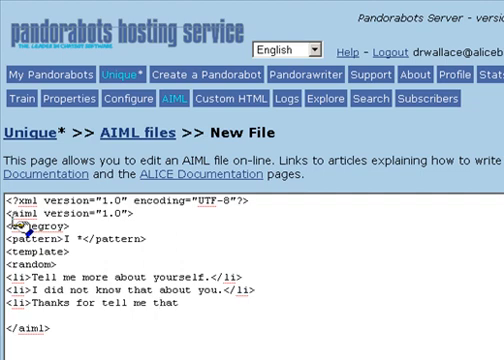
text(personal)
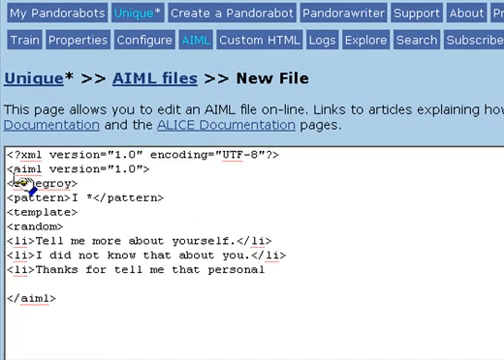
text(information.)
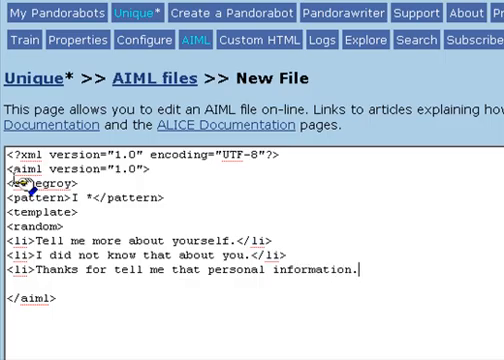
text(</li>)
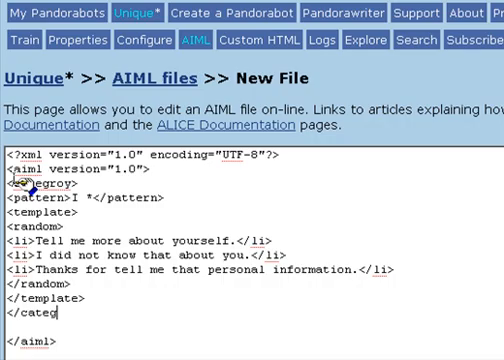
text(ory>)
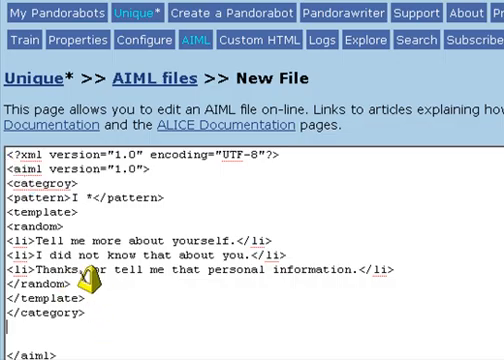
mouse_move(120, 316)
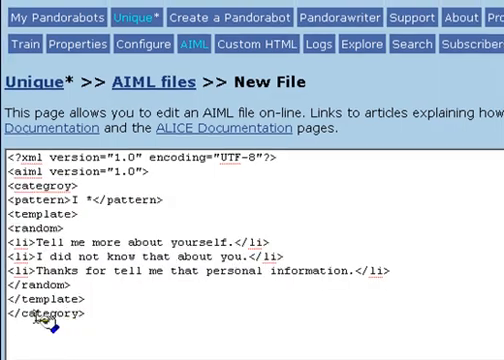
scroll(up, 3)
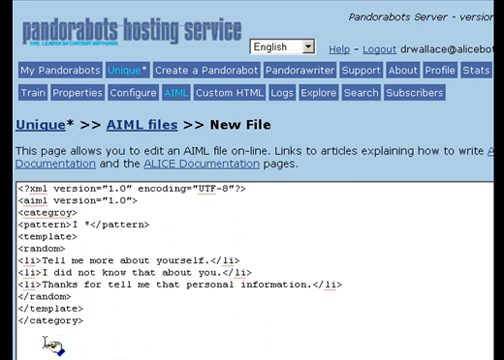
Give YOU * replies thanking for sharing an opinion and asking whether many people think so
scroll(down, 3)
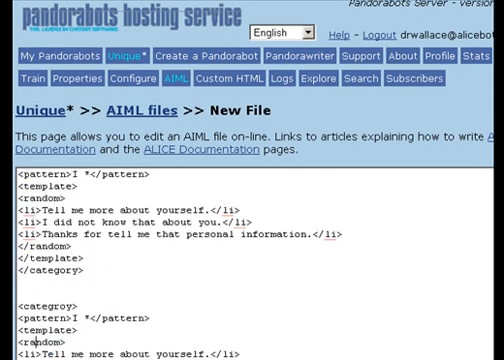
scroll(down, 3)
text(YOU)
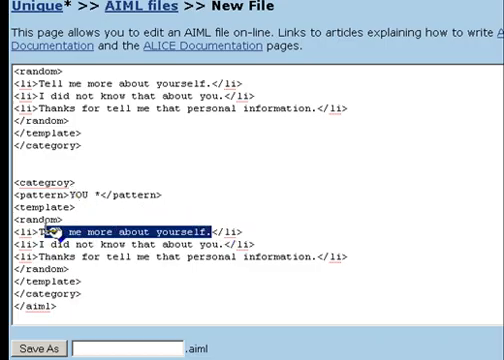
text(k you </li>)
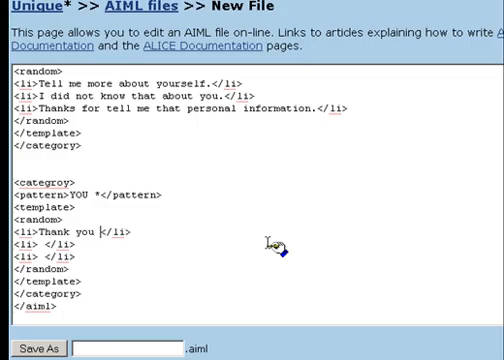
text(for sharing your)
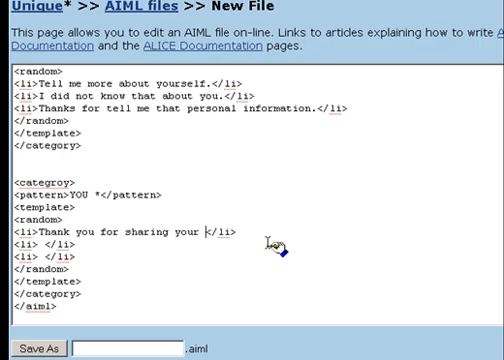
text(ip)
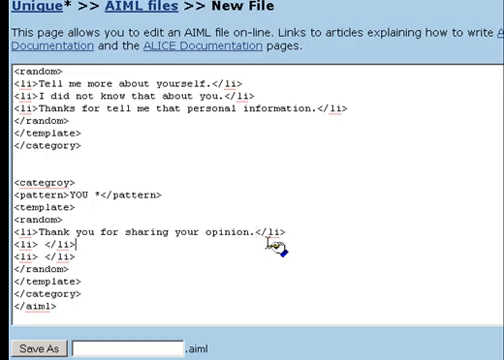
text(D)
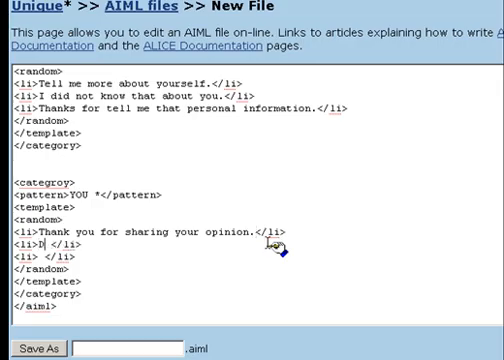
text(o you think a lot of peop)
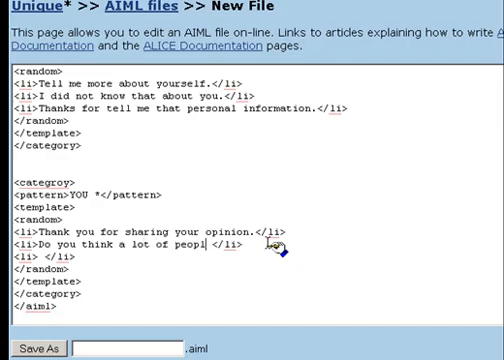
text(le)
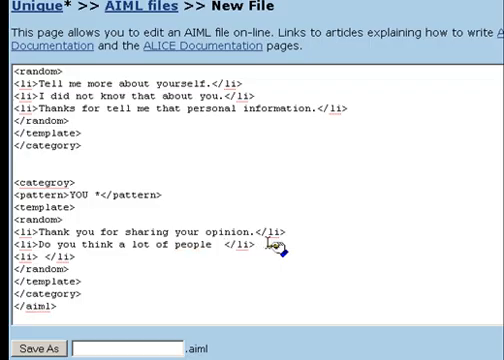
click(212, 244)
text(are?)
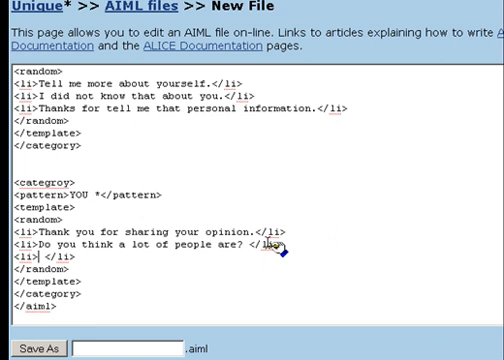
Add a third reply 'No one told me that before.' and start naming the file Wild
text(I do)
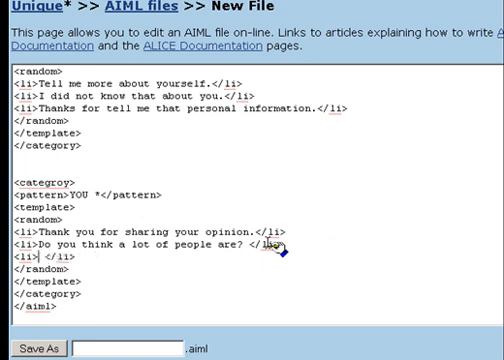
text(No oe)
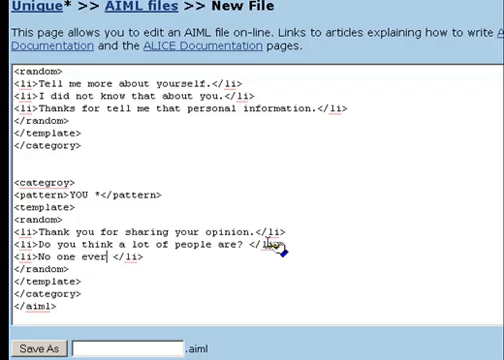
text(told me that)
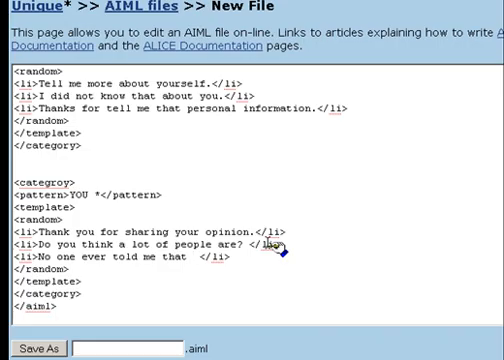
text(before.)
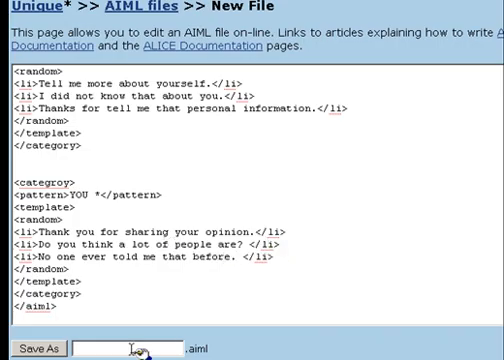
text(Wild)
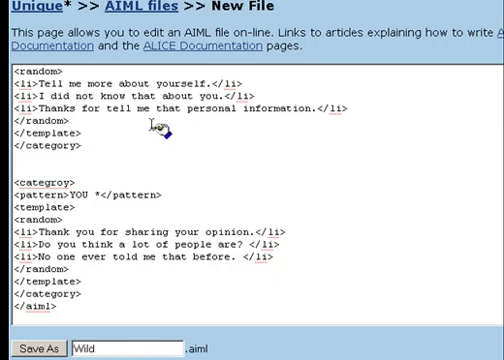
Review the XML error about the misspelled tag and enter Wild as the file name
scroll(up, 3)
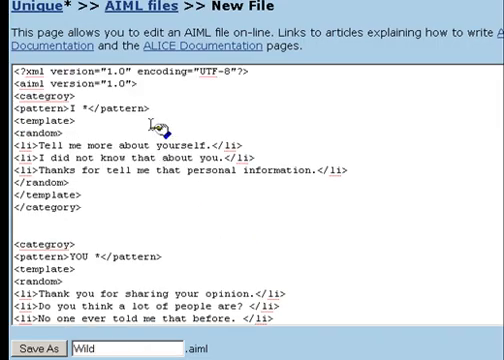
scroll(down, 3)
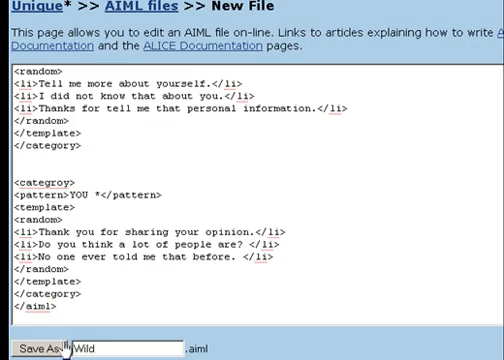
scroll(down, 3)
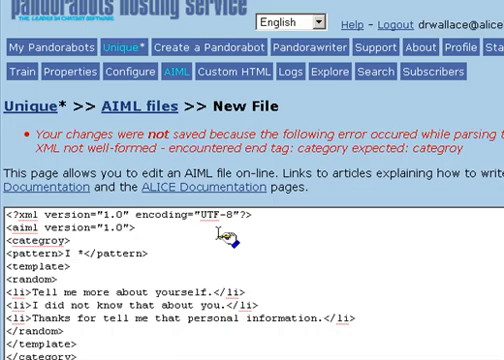
mouse_move(340, 268)
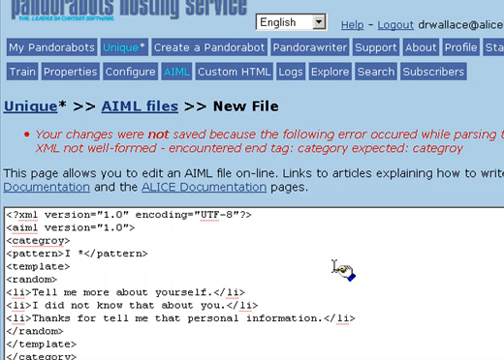
scroll(down, 3)
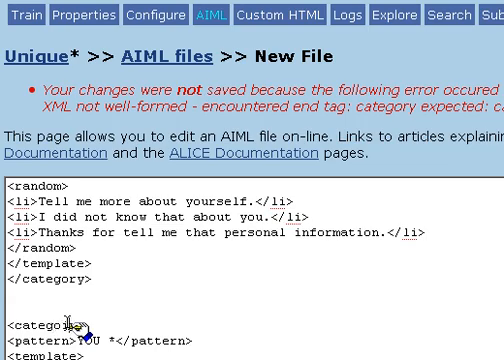
scroll(up, 3)
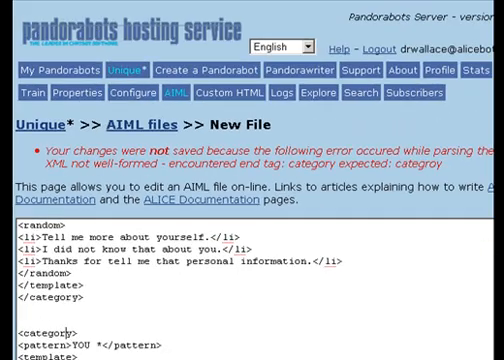
scroll(down, 3)
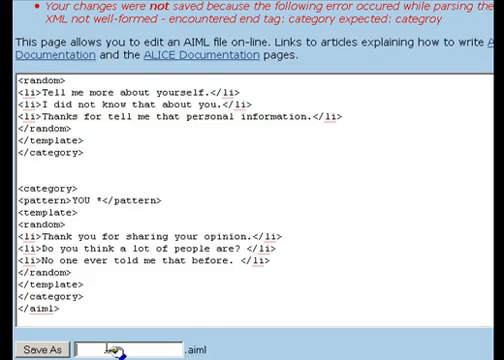
text(Wild)
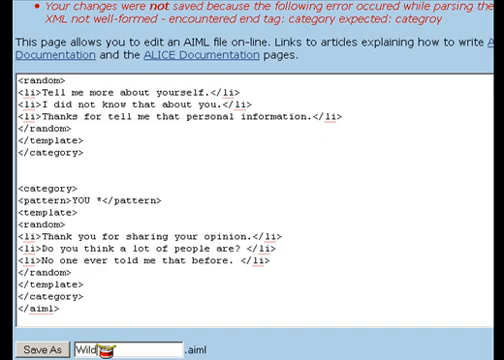
Save the file under the name Wild
scroll(up, 3)
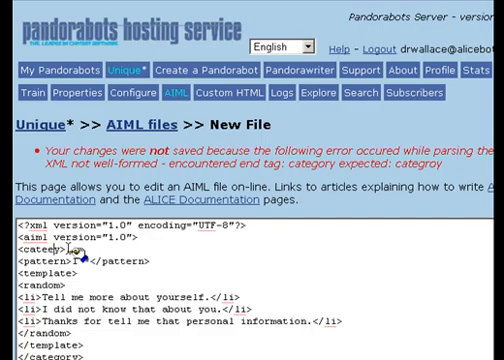
scroll(down, 3)
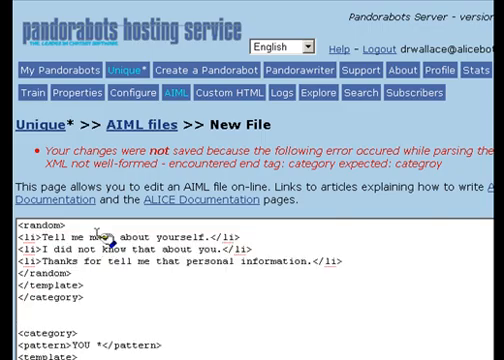
scroll(down, 3)
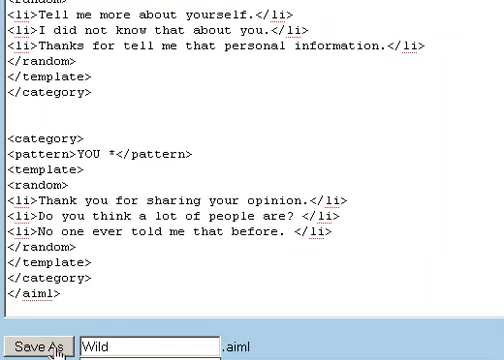
click(36, 348)
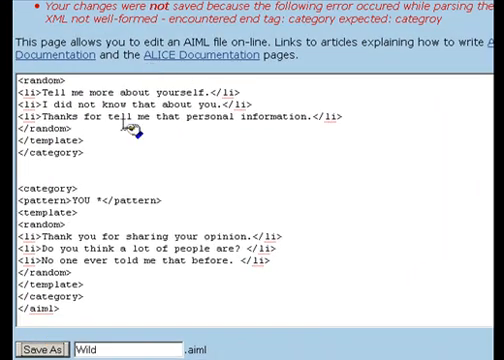
click(36, 352)
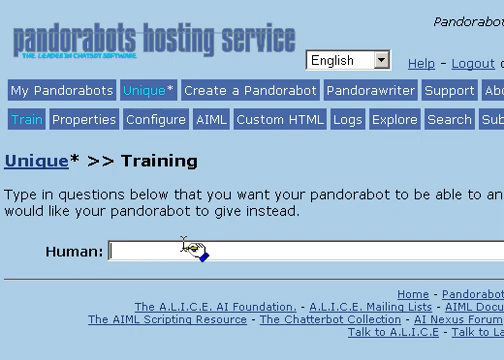
Ask the bot 'I am talking with you' and 'You are a good conversationalist'
text(I am talking)
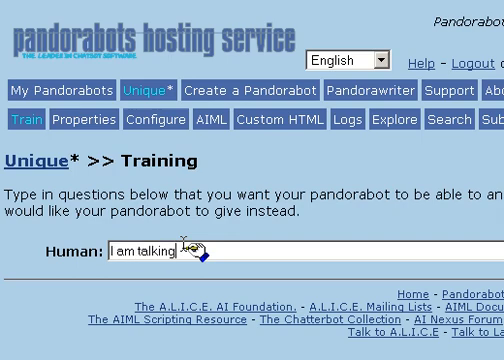
text(with you)
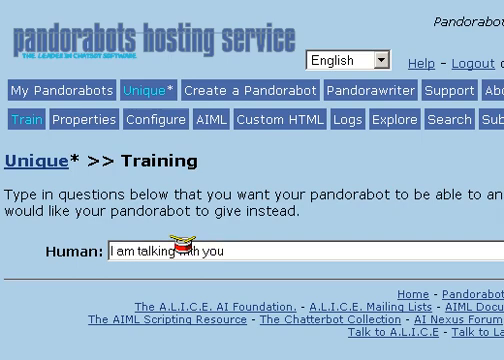
key(Return)
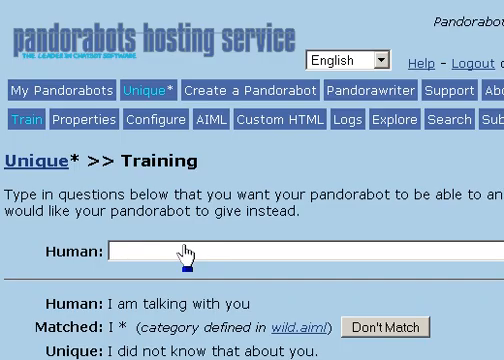
text(You are)
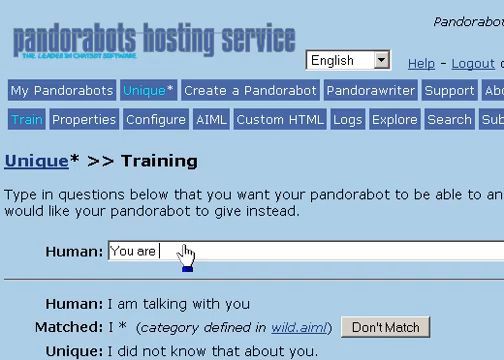
text(a good conversationalist)
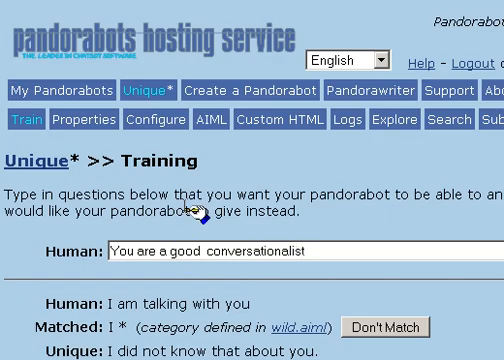
key(Return)
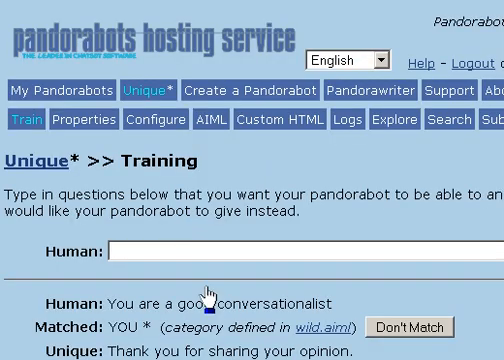